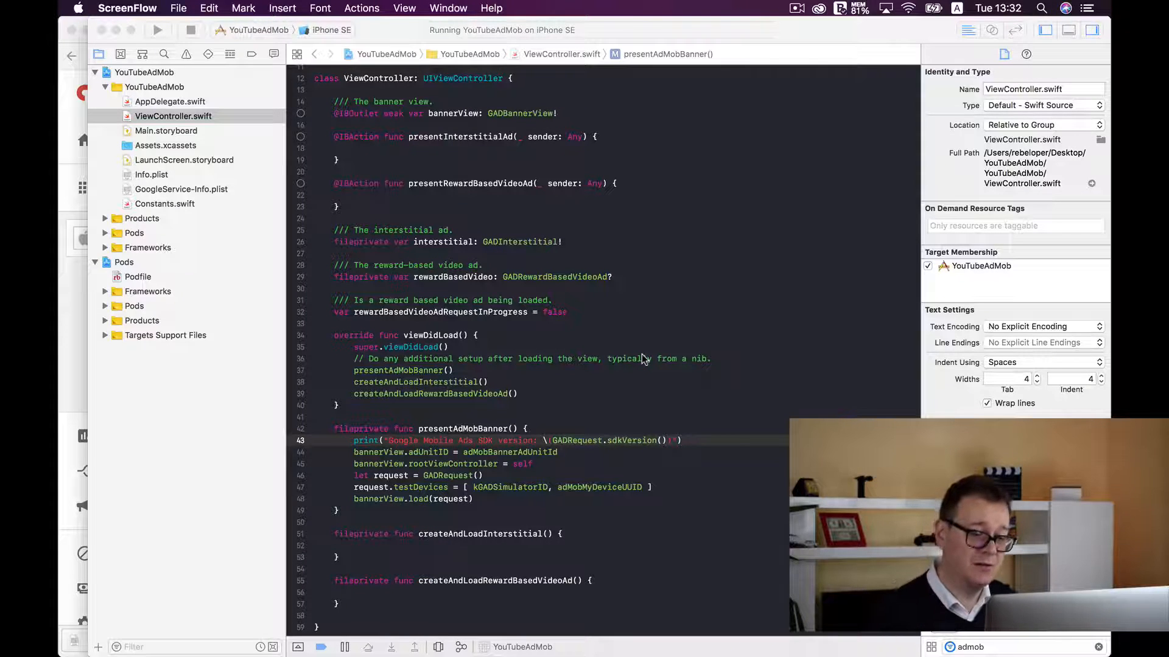
- Insert the adm snippet in createAndLoadInterstitial to create a GADInterstitial, set test devices and load a GADRequest
{"action": "scroll", "scroll_direction": "down", "scroll_amount": 3}
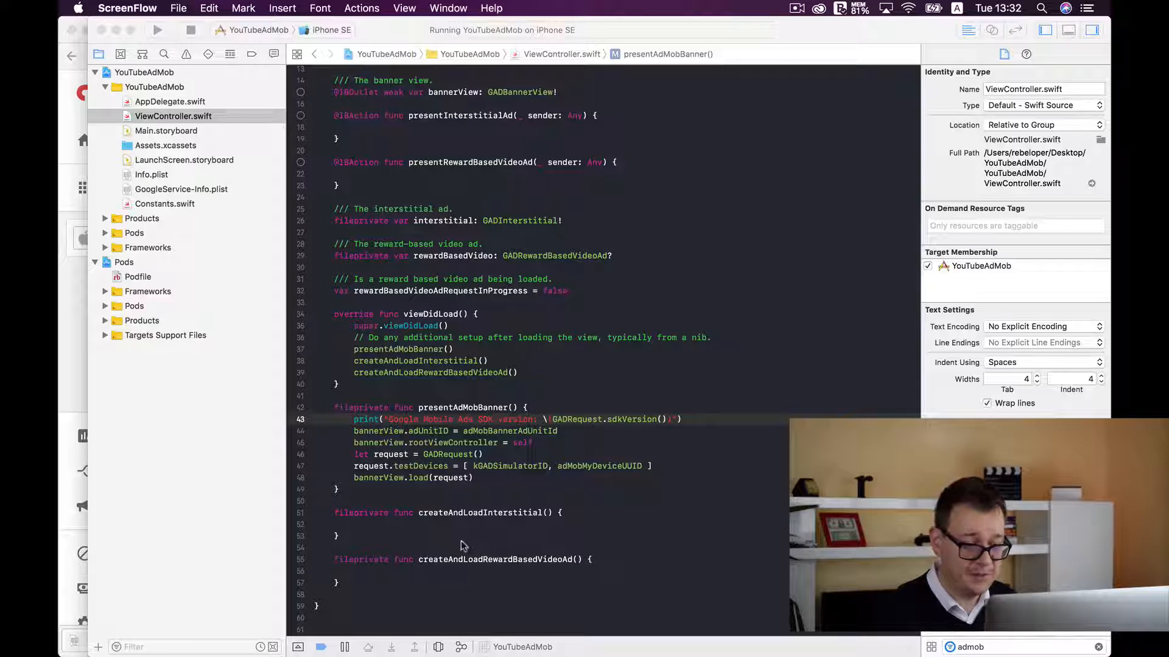
{"action": "left_click", "coordinate": [414, 524]}
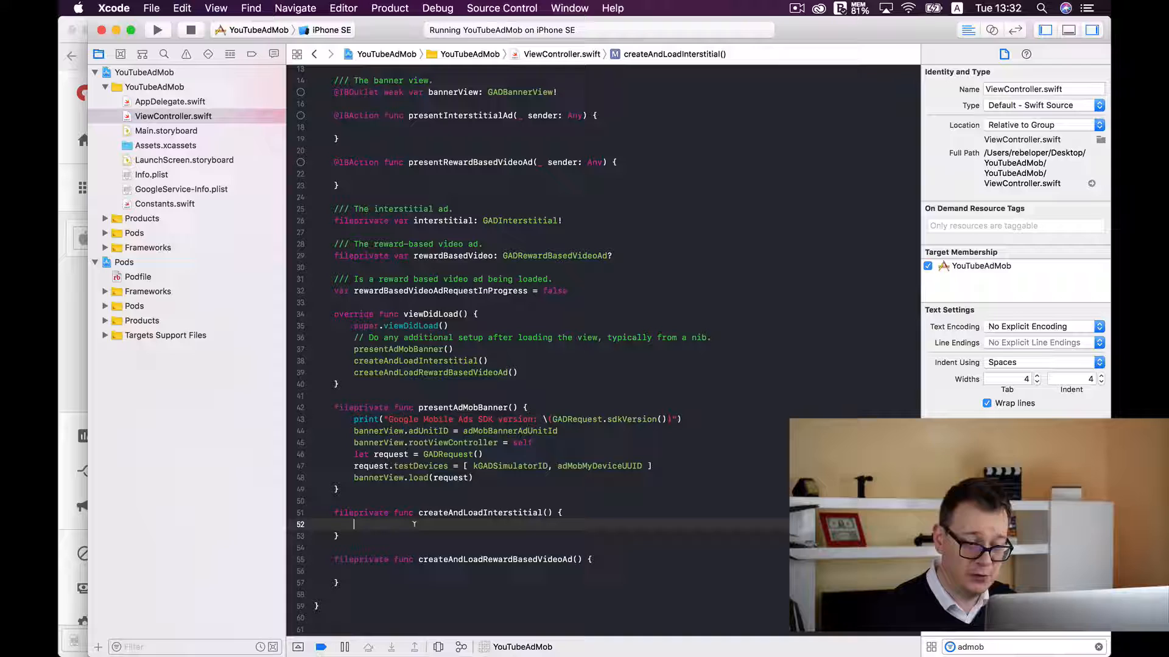
{"action": "type", "text": "a"}
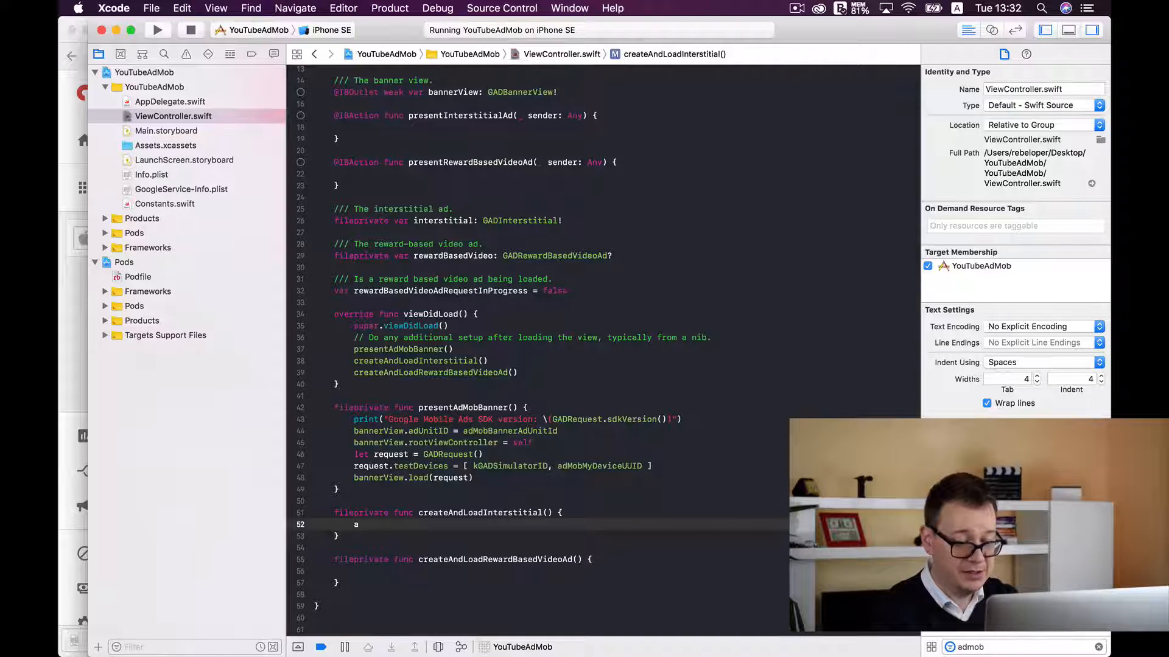
{"action": "type", "text": "dm"}
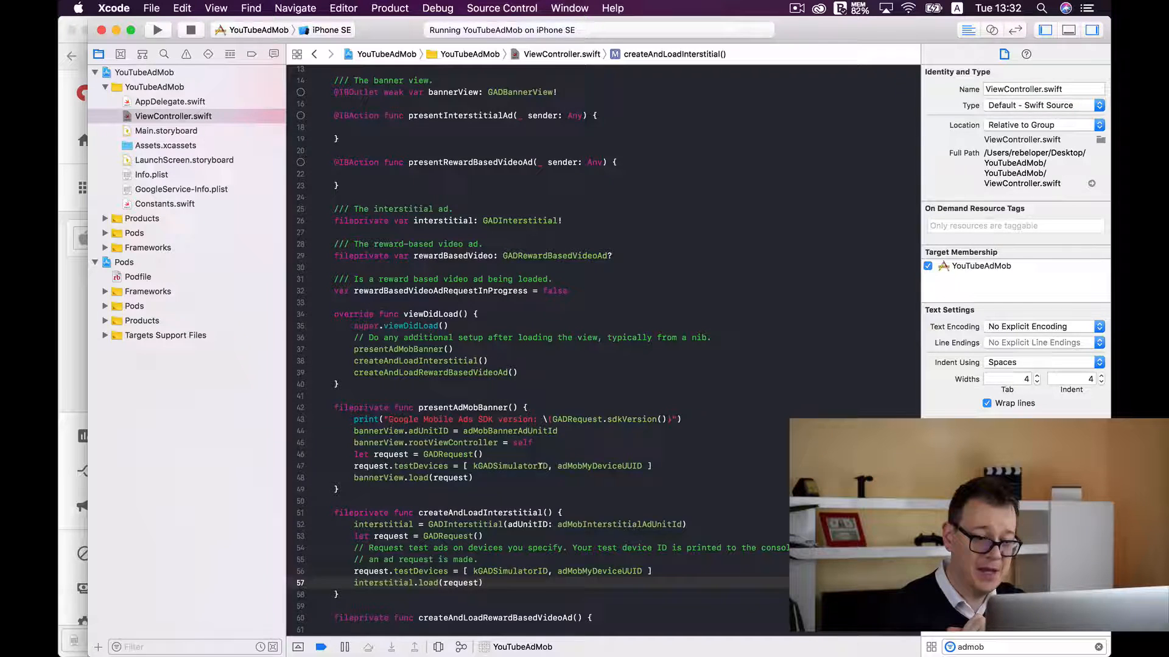
{"action": "scroll", "scroll_direction": "down", "scroll_amount": 3}
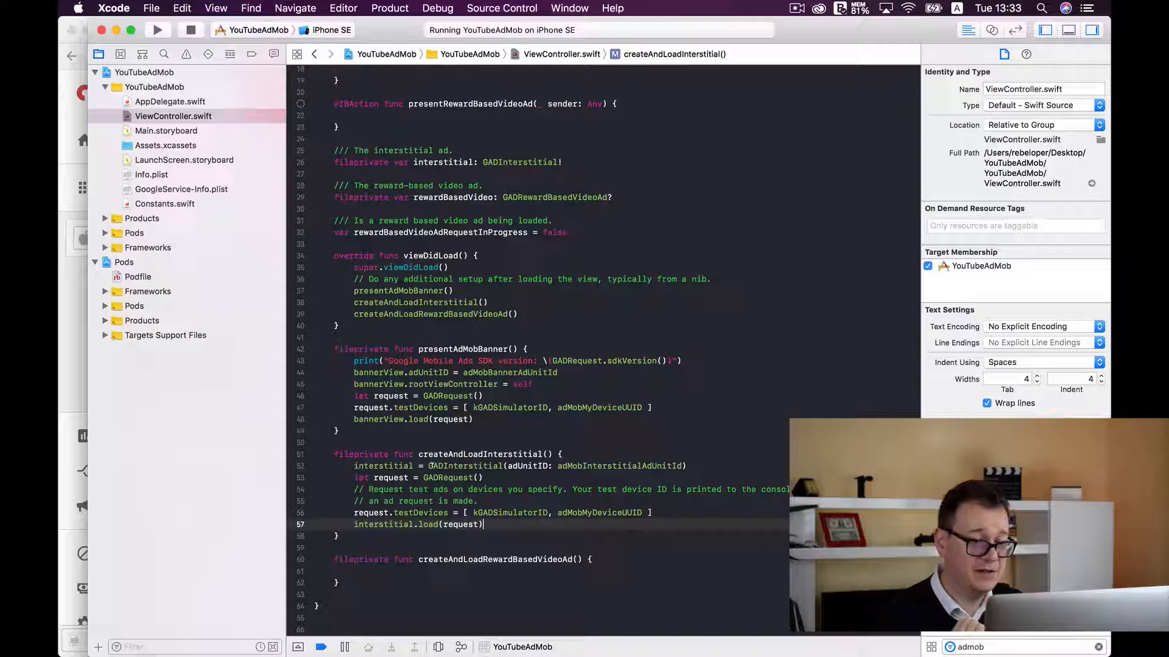
{"action": "double_click", "coordinate": [383, 466]}
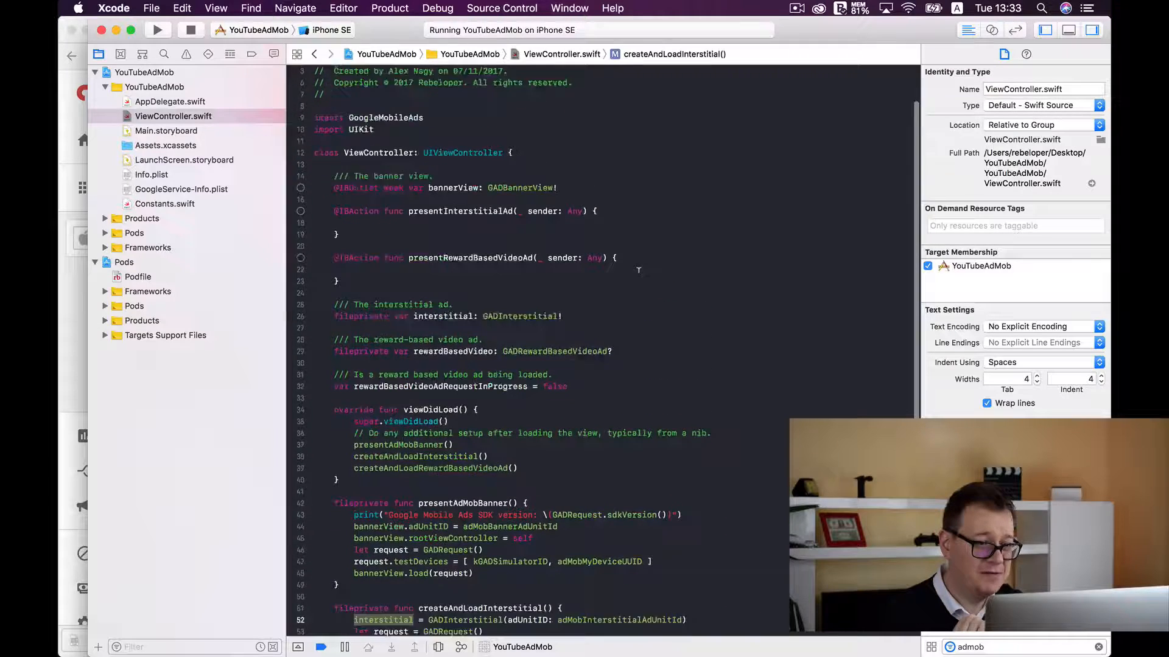
{"action": "scroll", "scroll_direction": "down", "scroll_amount": 3}
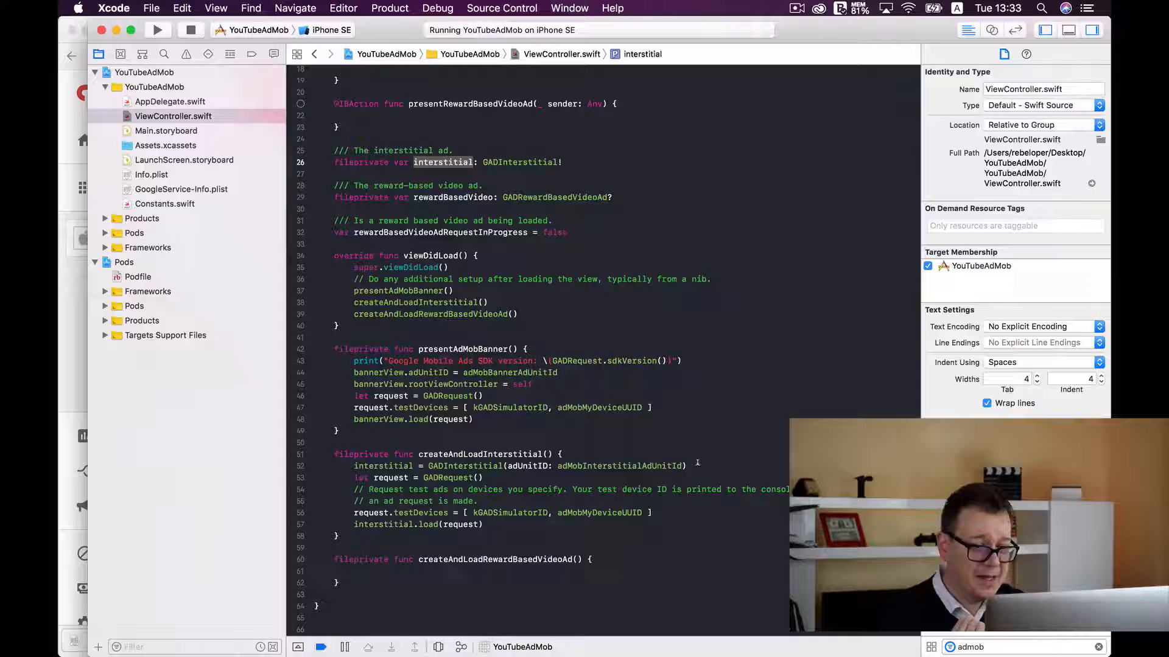
{"action": "double_click", "coordinate": [619, 466]}
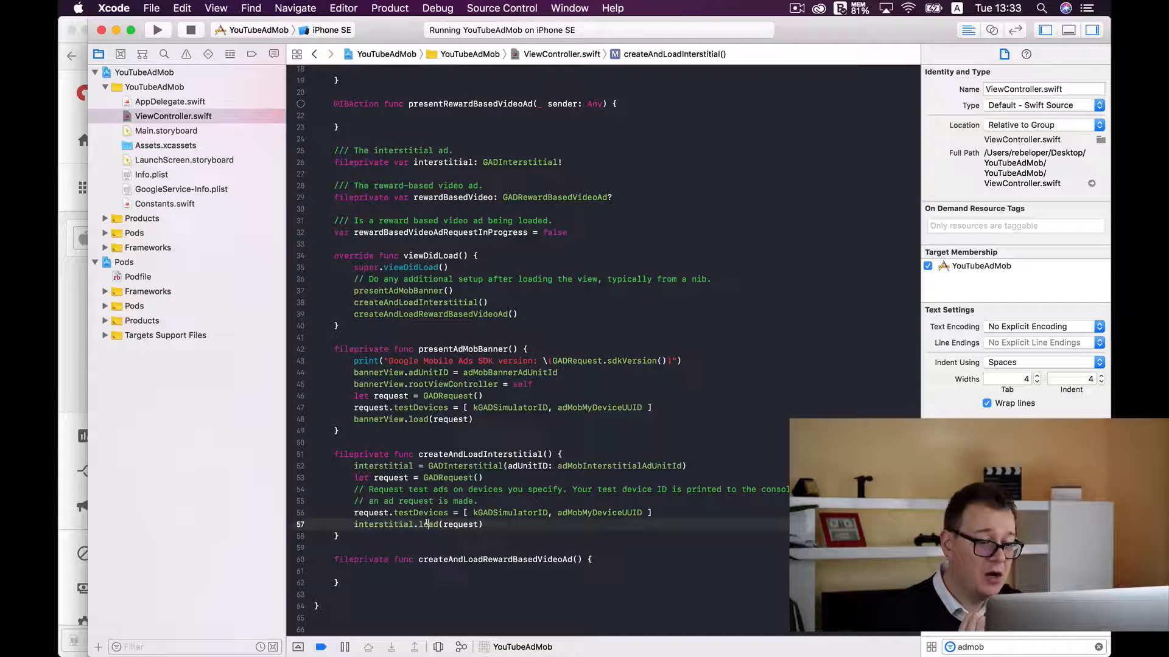
{"action": "double_click", "coordinate": [423, 523]}
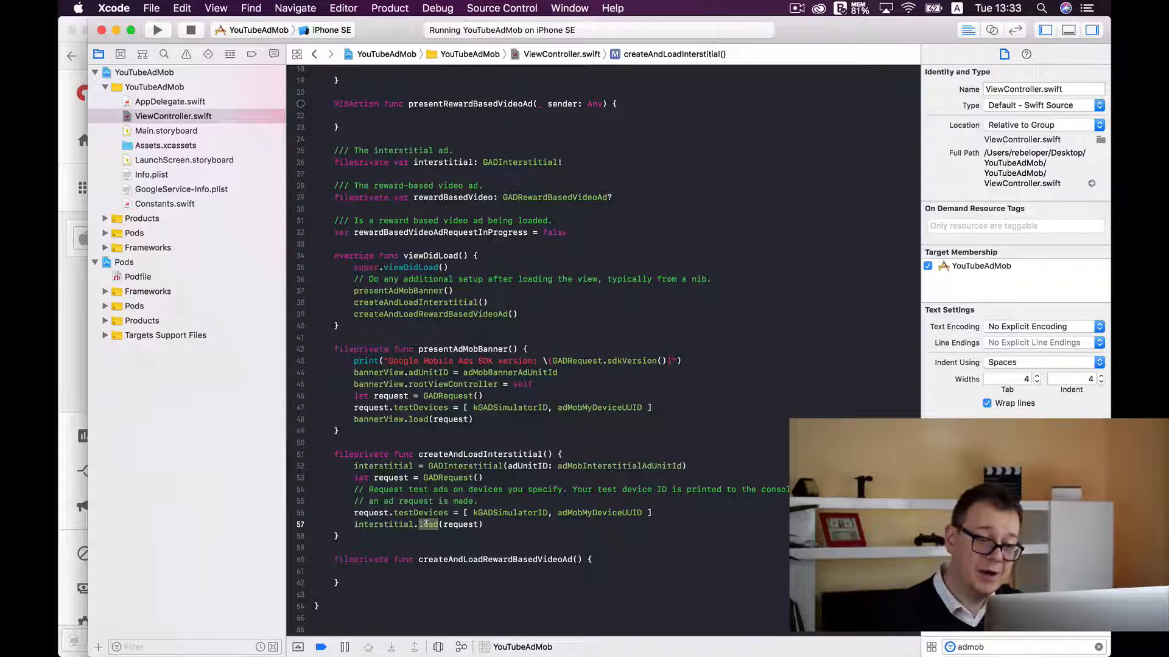
{"action": "double_click", "coordinate": [384, 523]}
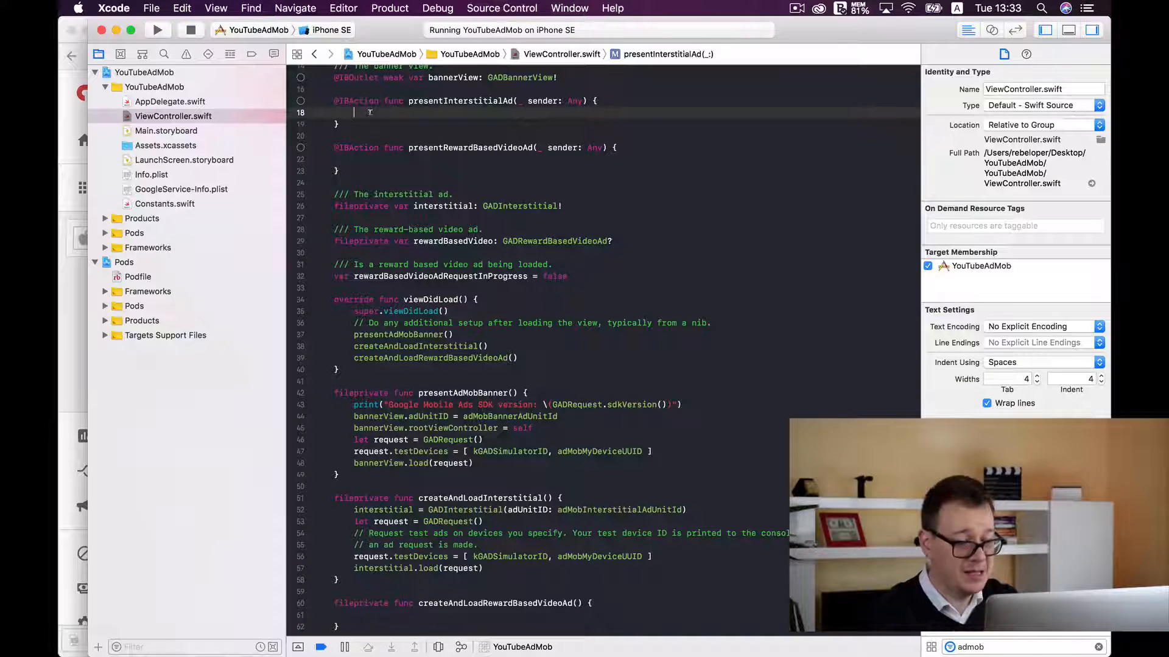
- Insert the admobPre snippet: present the interstitial if isReady, else print not ready, then reload
{"action": "type", "text": "admobPre"}
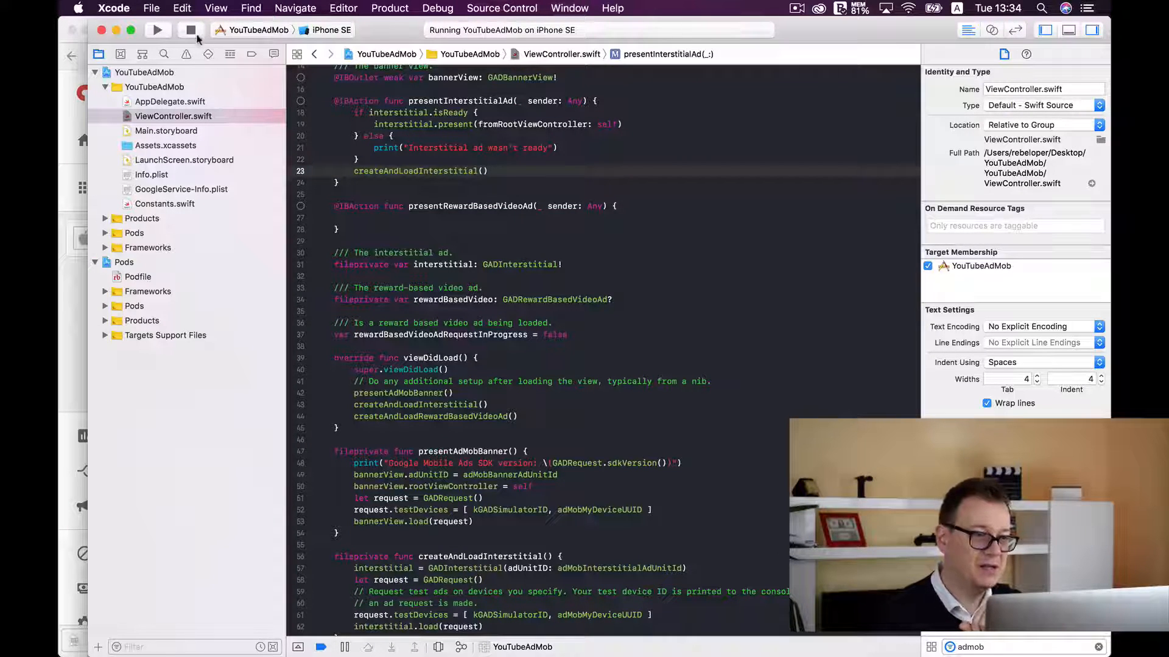
- Stop and rerun YouTubeAdMob on the iPhone SE simulator, then tap Present Interstitial Ad
{"action": "left_click", "coordinate": [157, 29]}
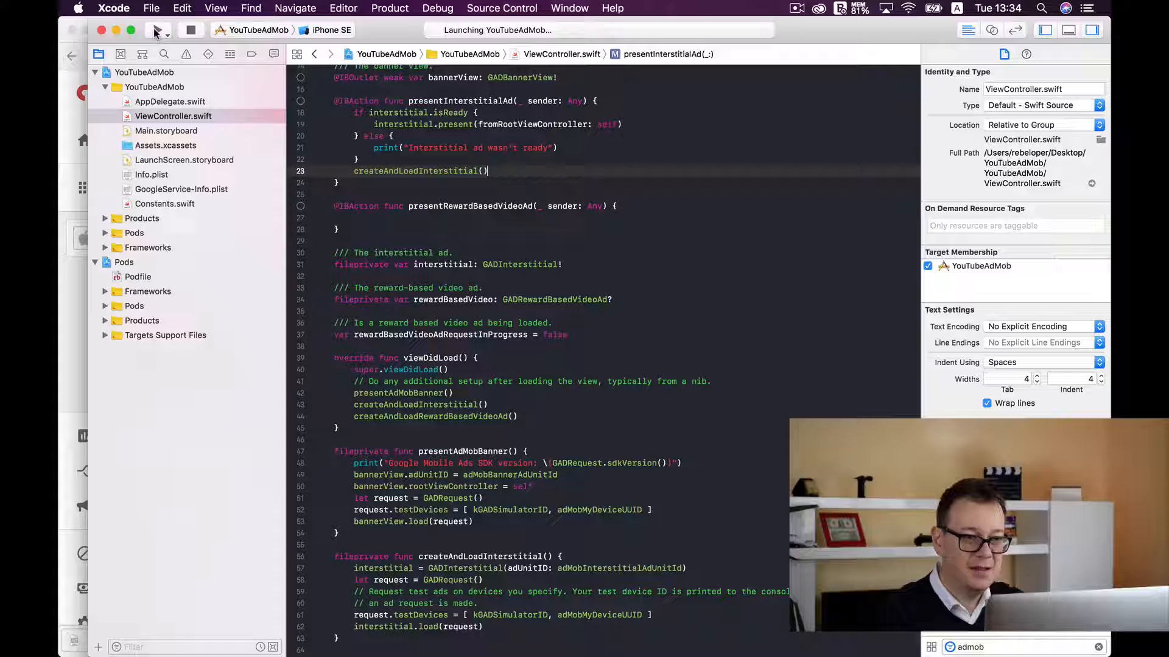
{"action": "left_click", "coordinate": [171, 30]}
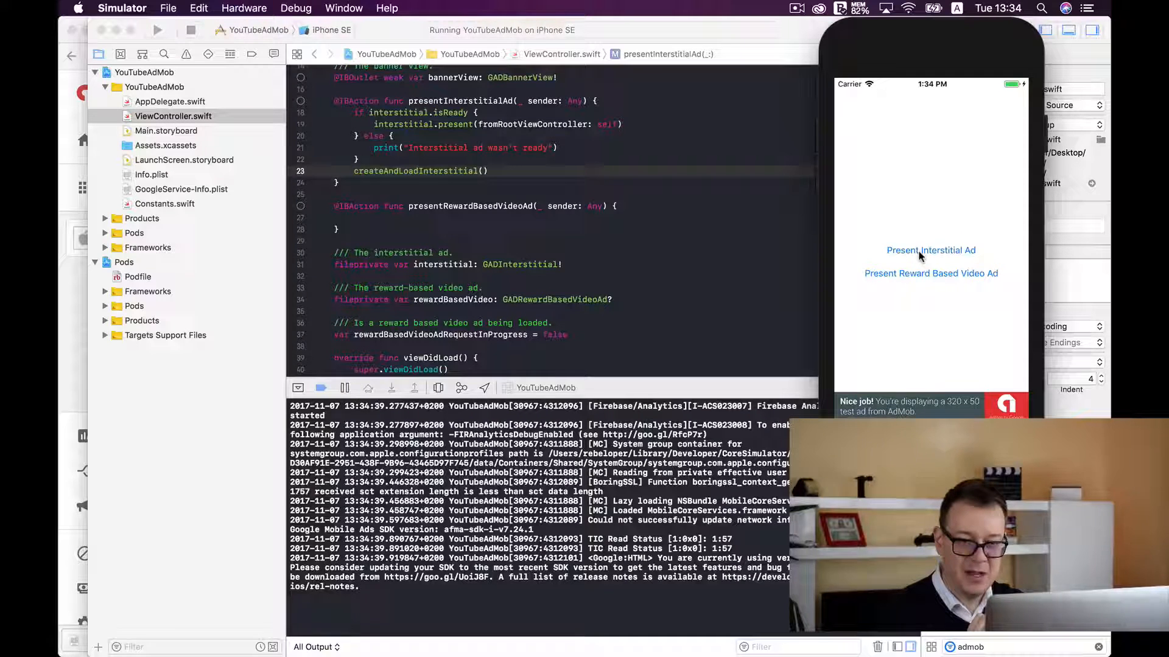
{"action": "left_click", "coordinate": [930, 250]}
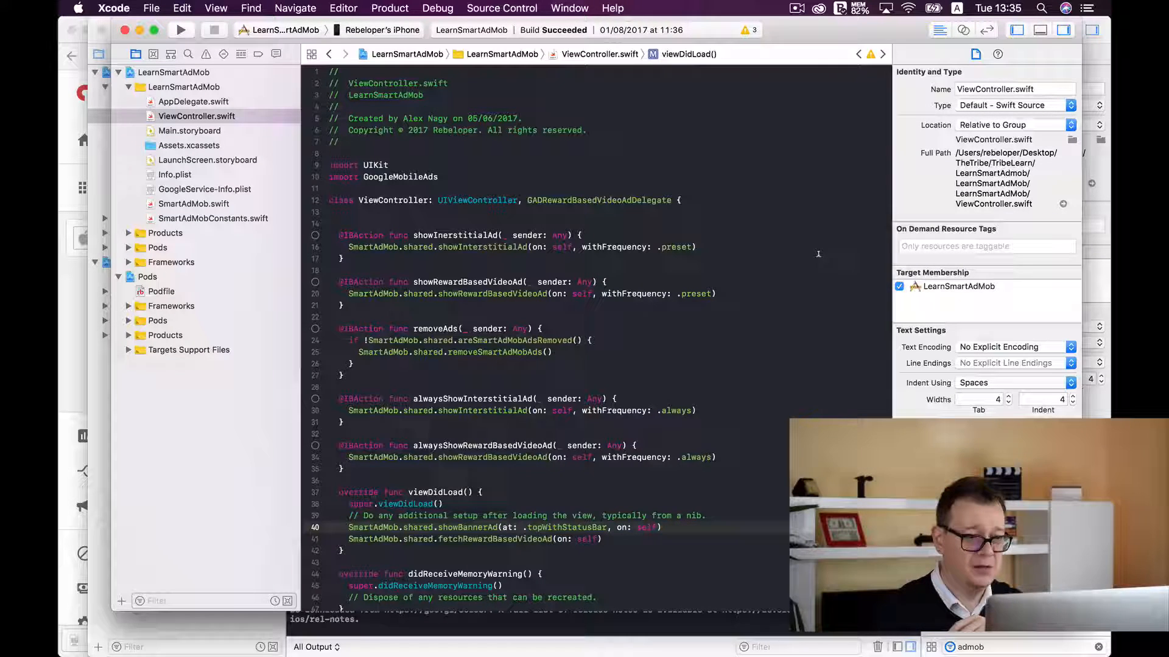
- Scroll the LearnSmartAdMob ViewController and reduce showInterstitialAd's withFrequency argument to a bare dot
{"action": "scroll", "scroll_direction": "down", "scroll_amount": 3}
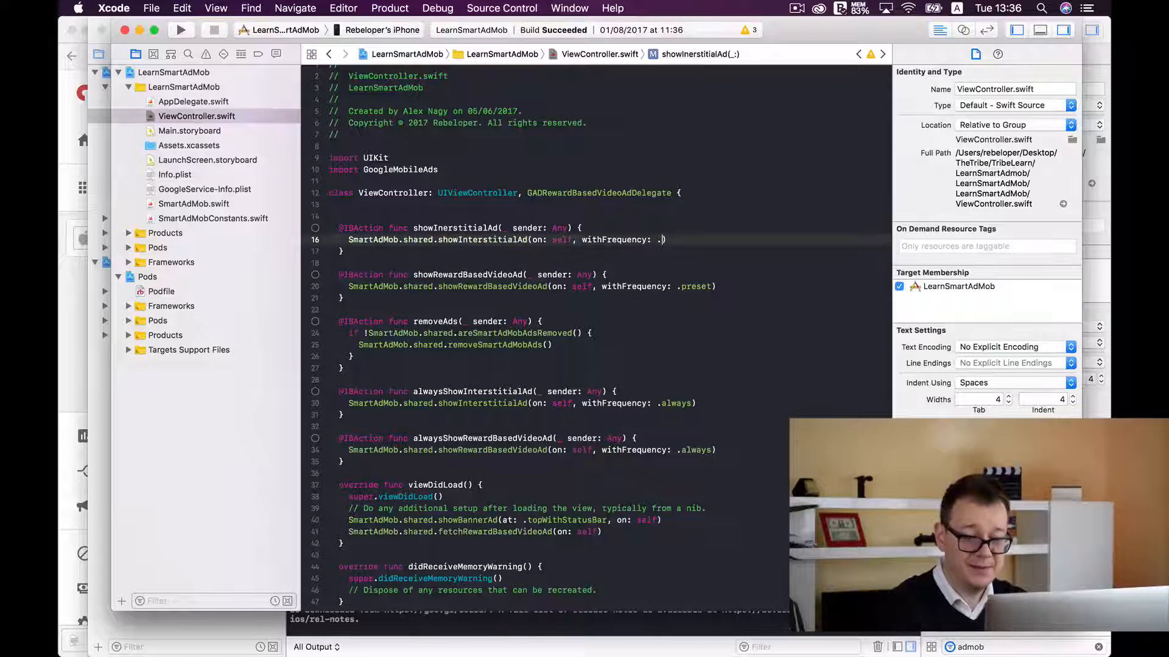
{"action": "type", "text": "."}
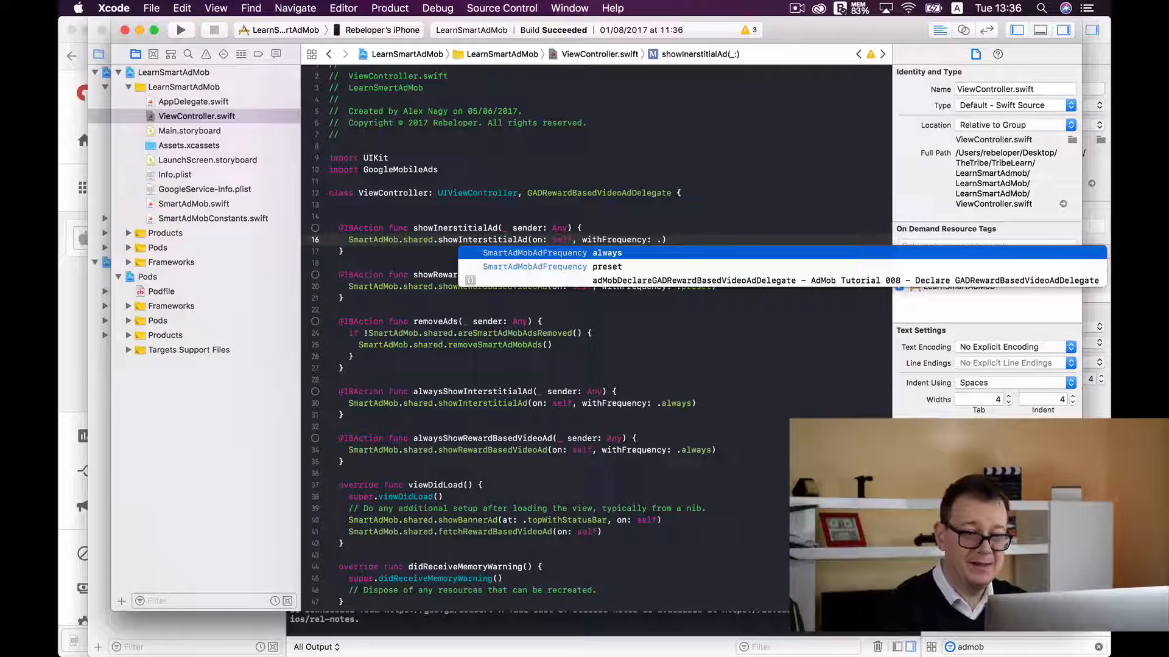